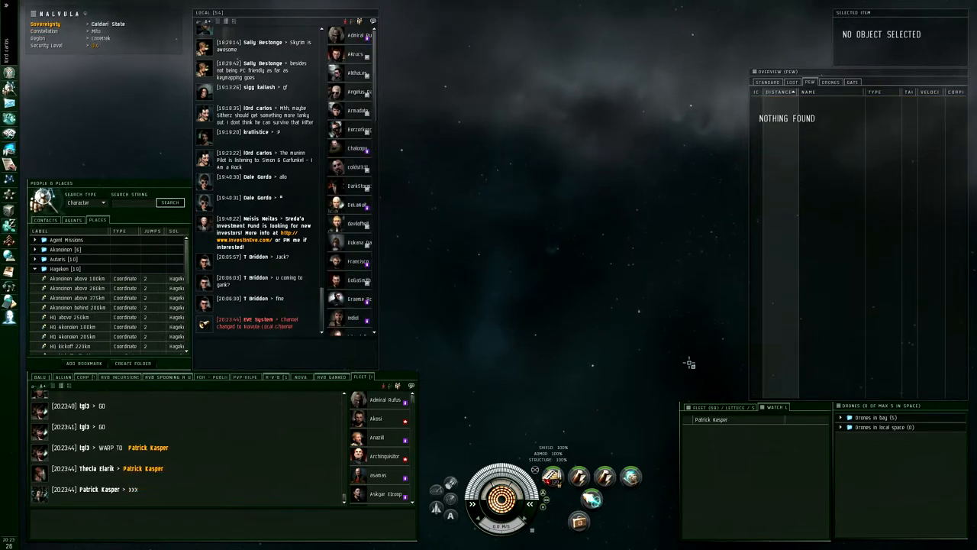
right_click(708, 418)
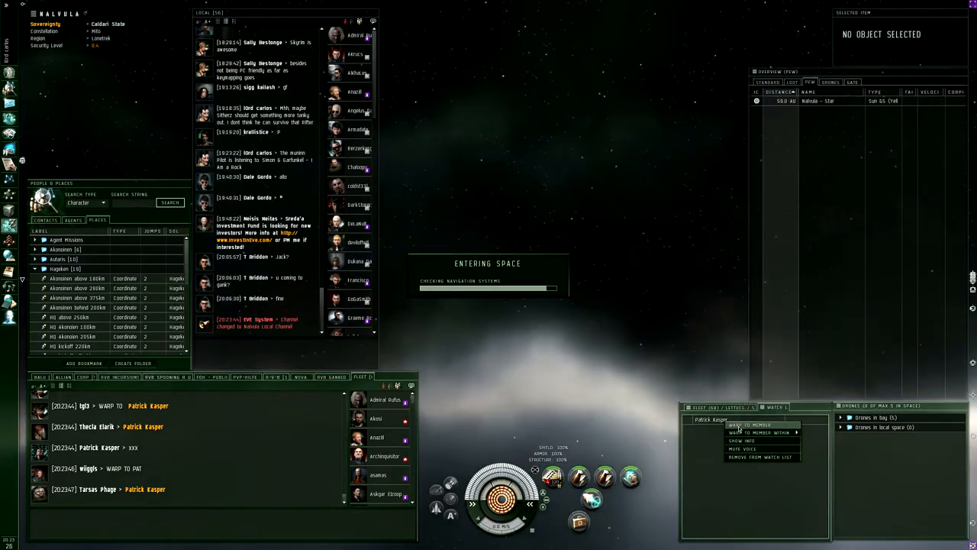
click(748, 424)
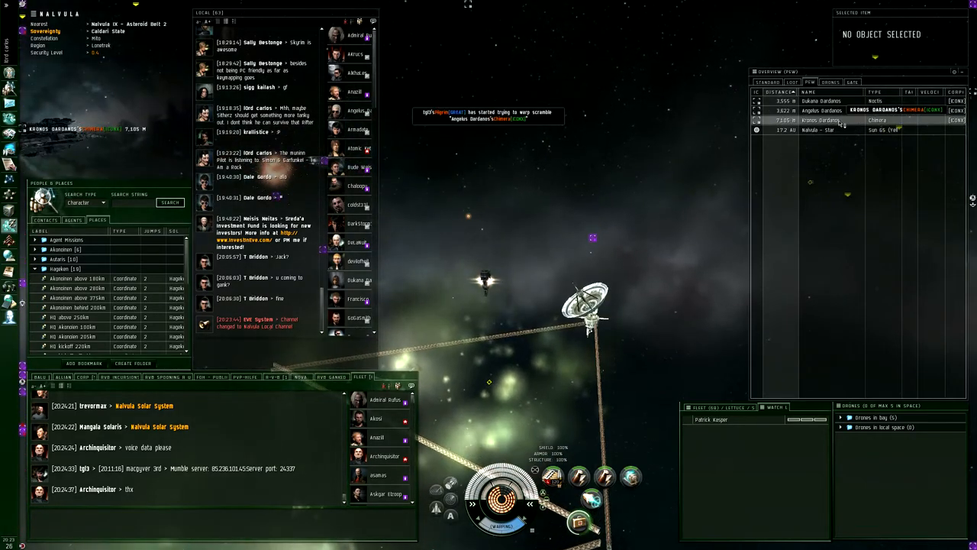
- Select Kronos Dardanos's Chimera in the Overview and orbit it at close range
click(832, 120)
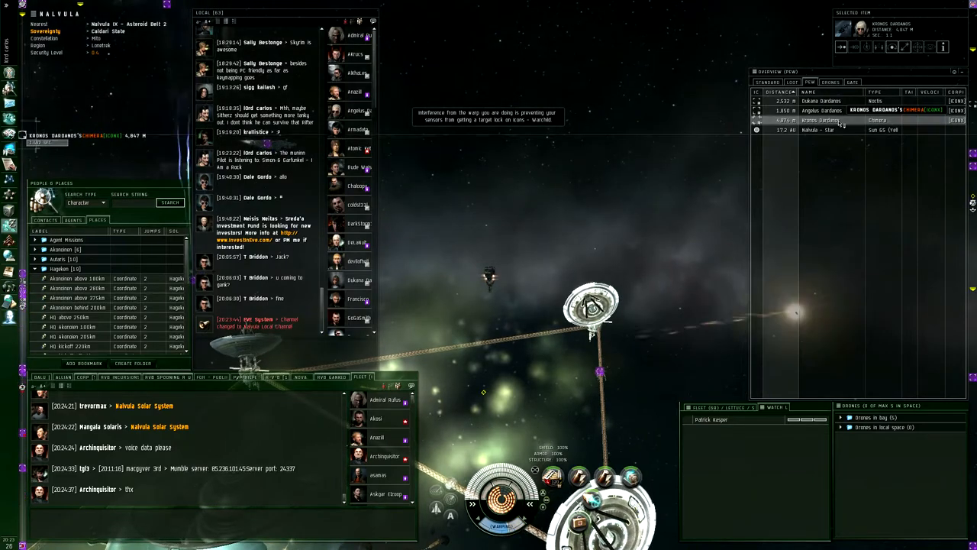
right_click(820, 120)
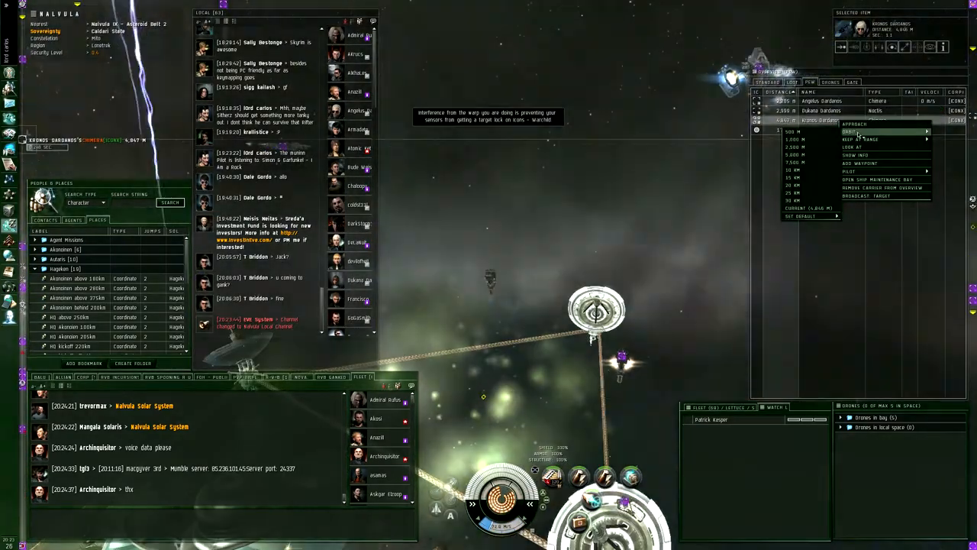
click(853, 131)
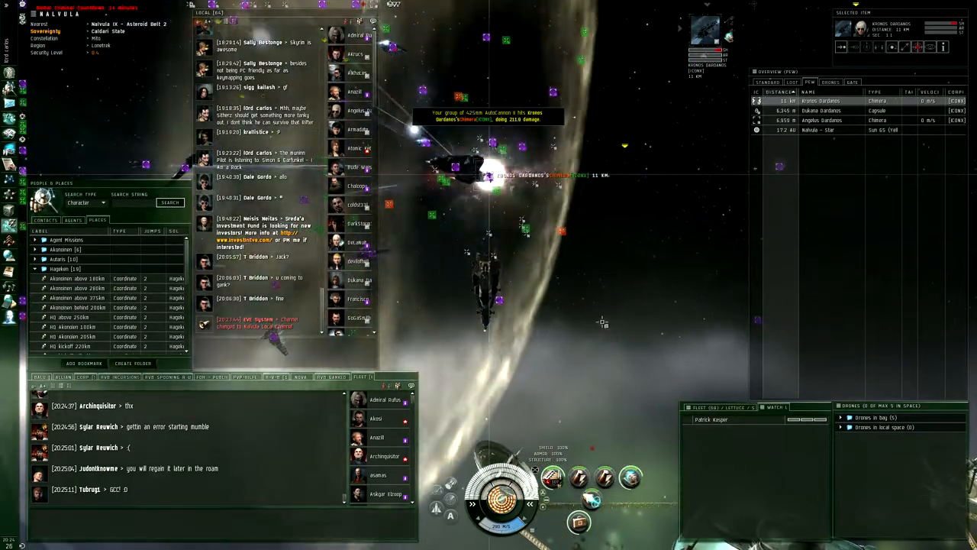
- Open the actions menu on an Overview entry while attacking Kronos Dardanos's Chimera
right_click(789, 100)
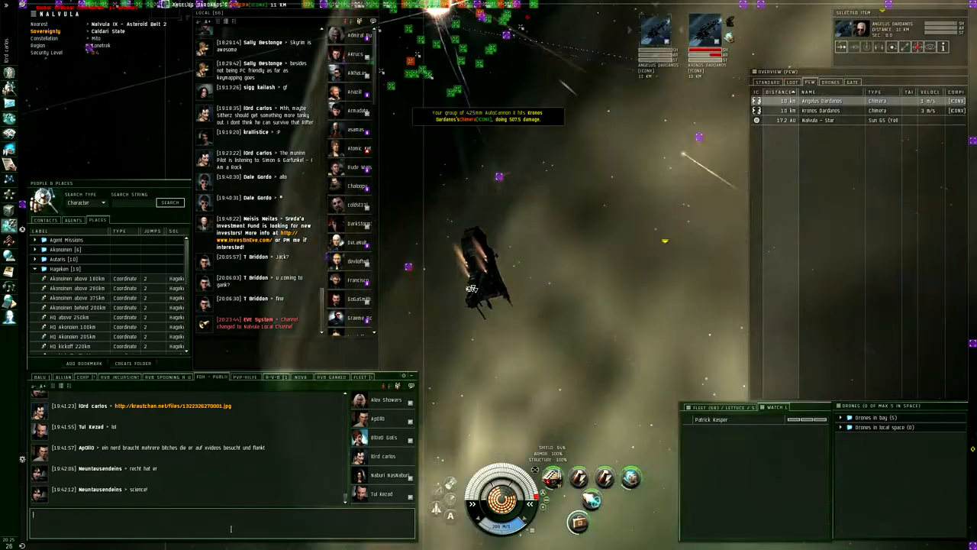
- Start a public chat reply with 'Ahahah oh'
text(Ahahah oh)
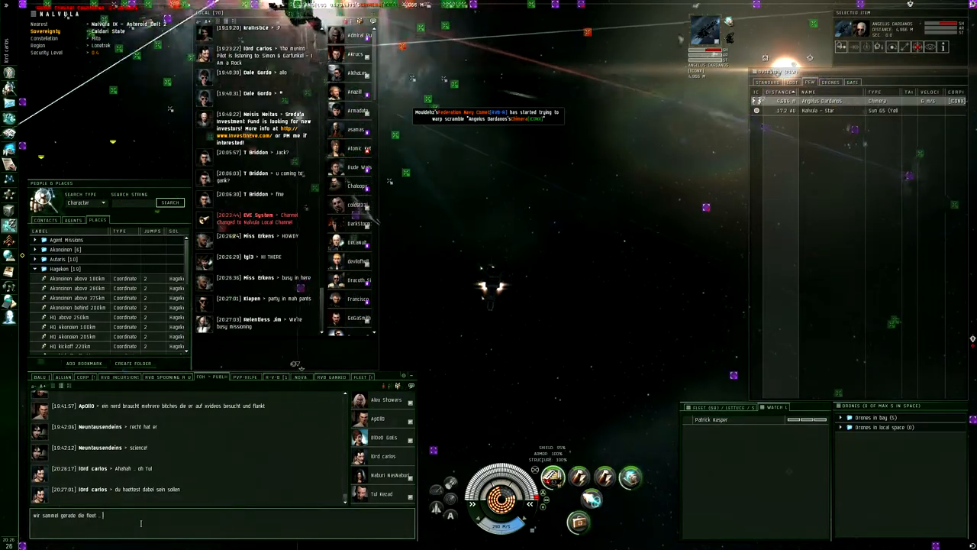
- Finish the German chat message 'auf einmal da ratten z 2 jumps weiter'
text(auf einmal *ehm .)
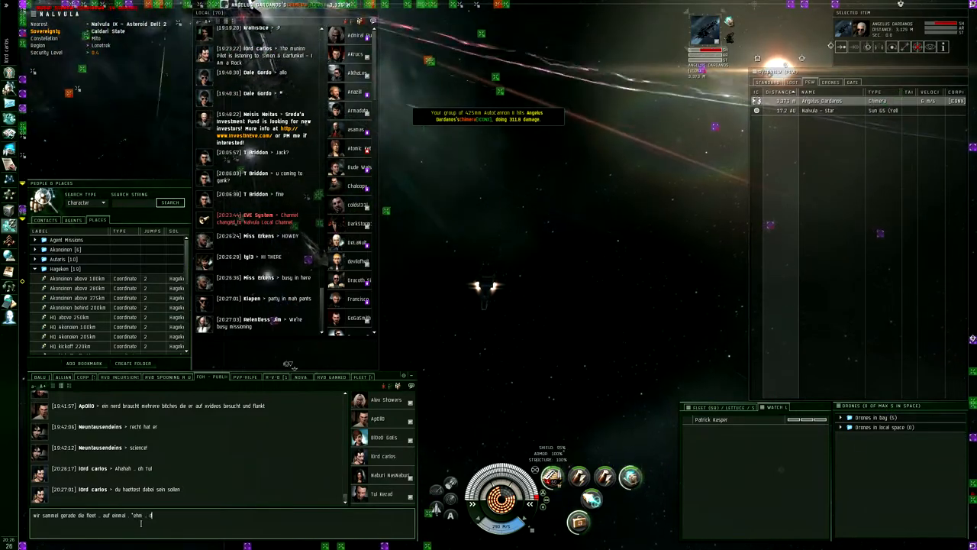
text(da ratten zwei carrier)
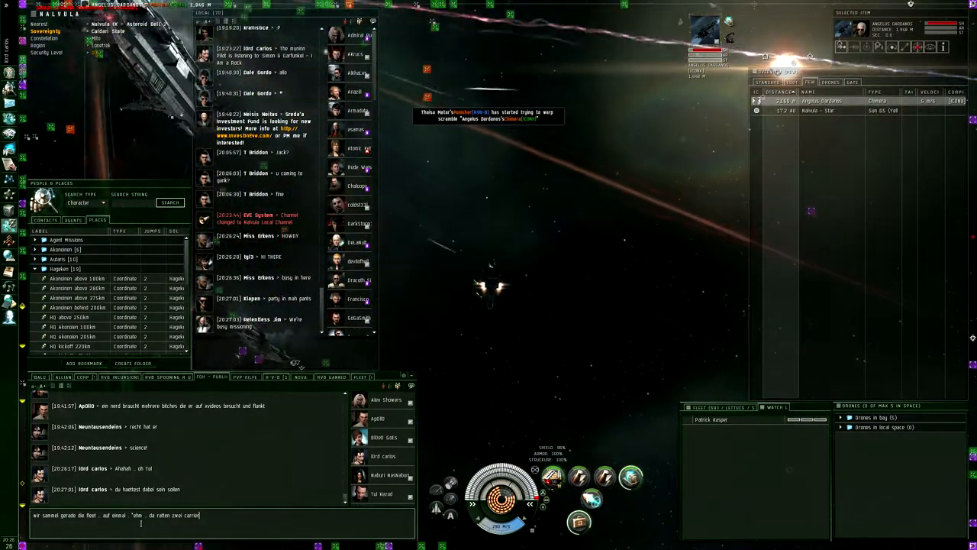
text(2)
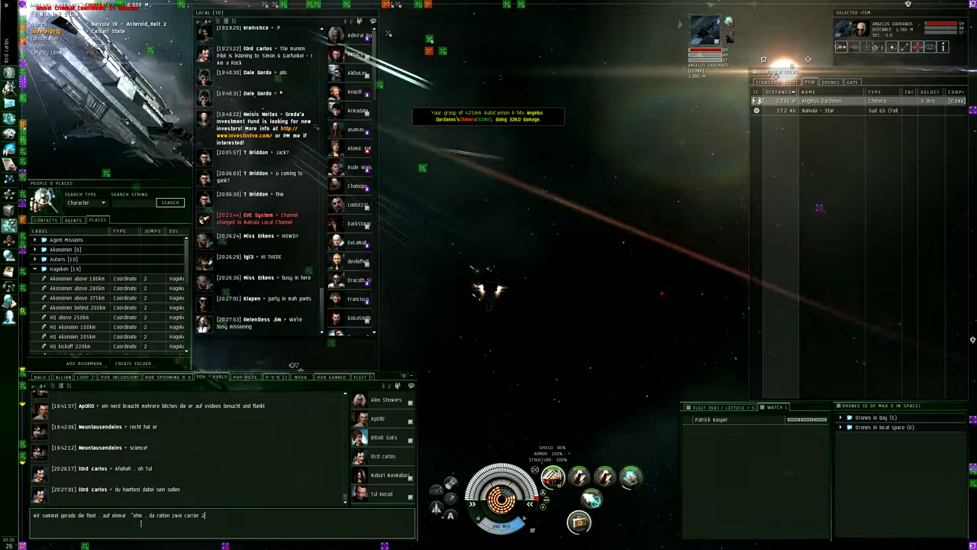
text(jumps weiter)
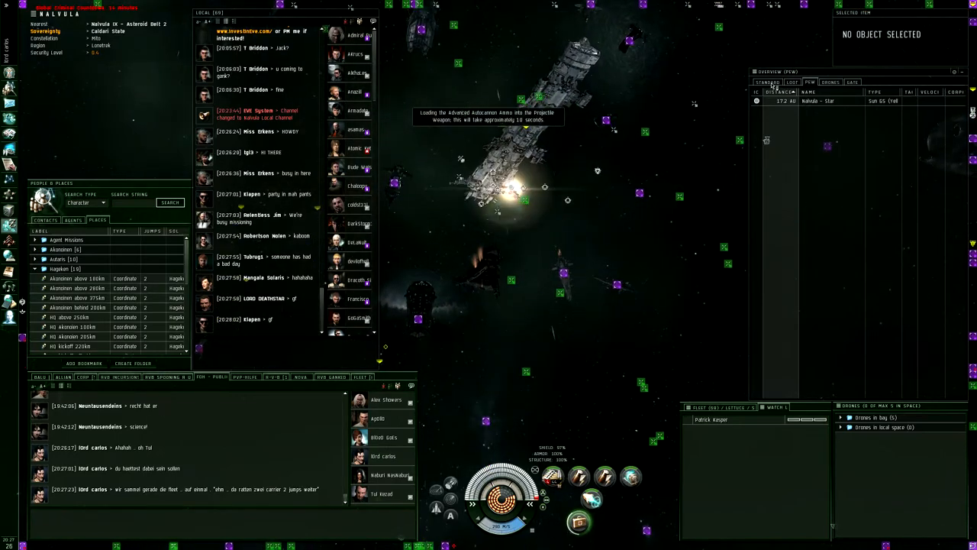
- Switch the Overview to the Standard tab and select entries in the ship list
click(766, 81)
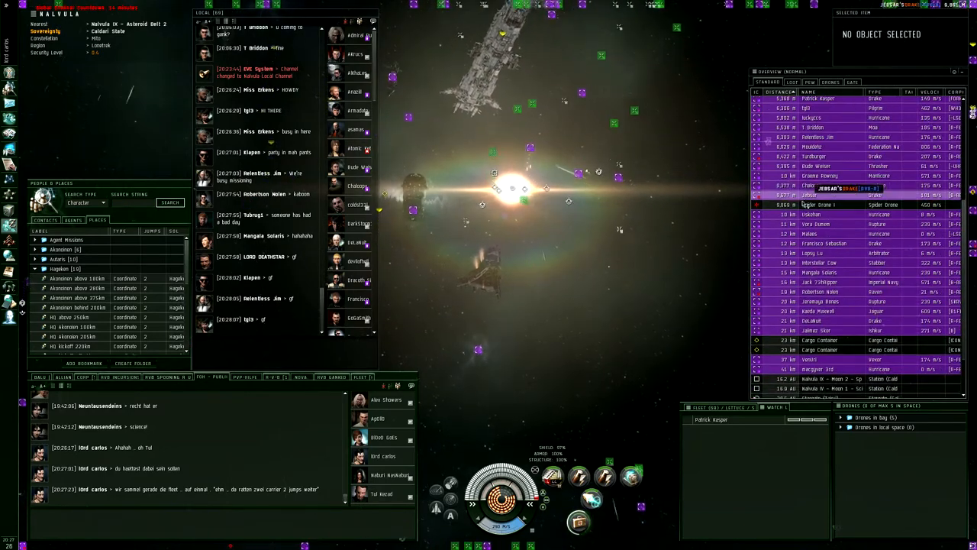
click(824, 204)
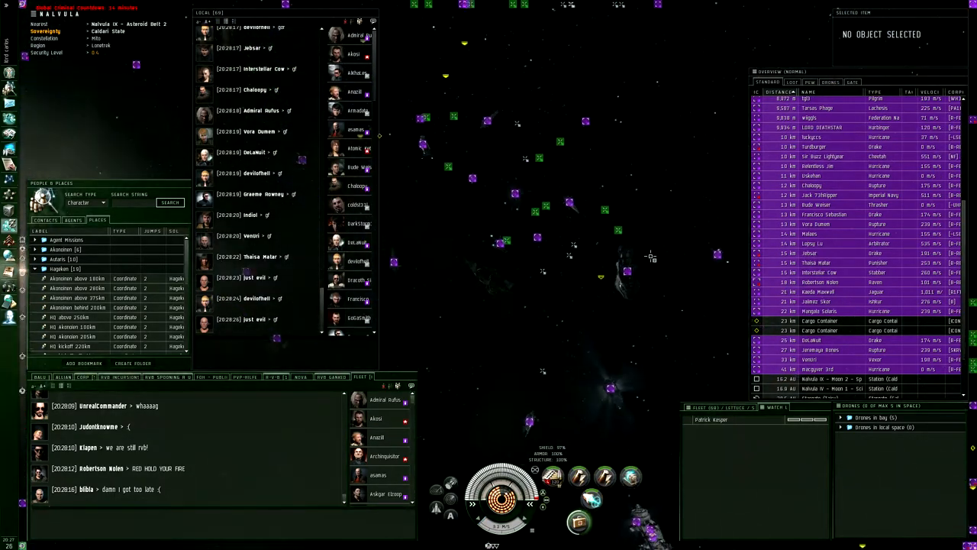
click(824, 282)
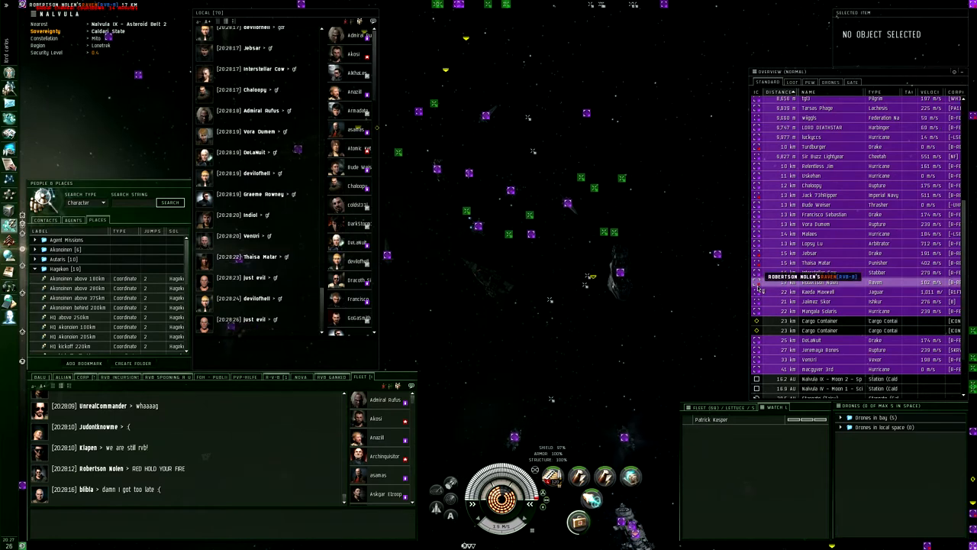